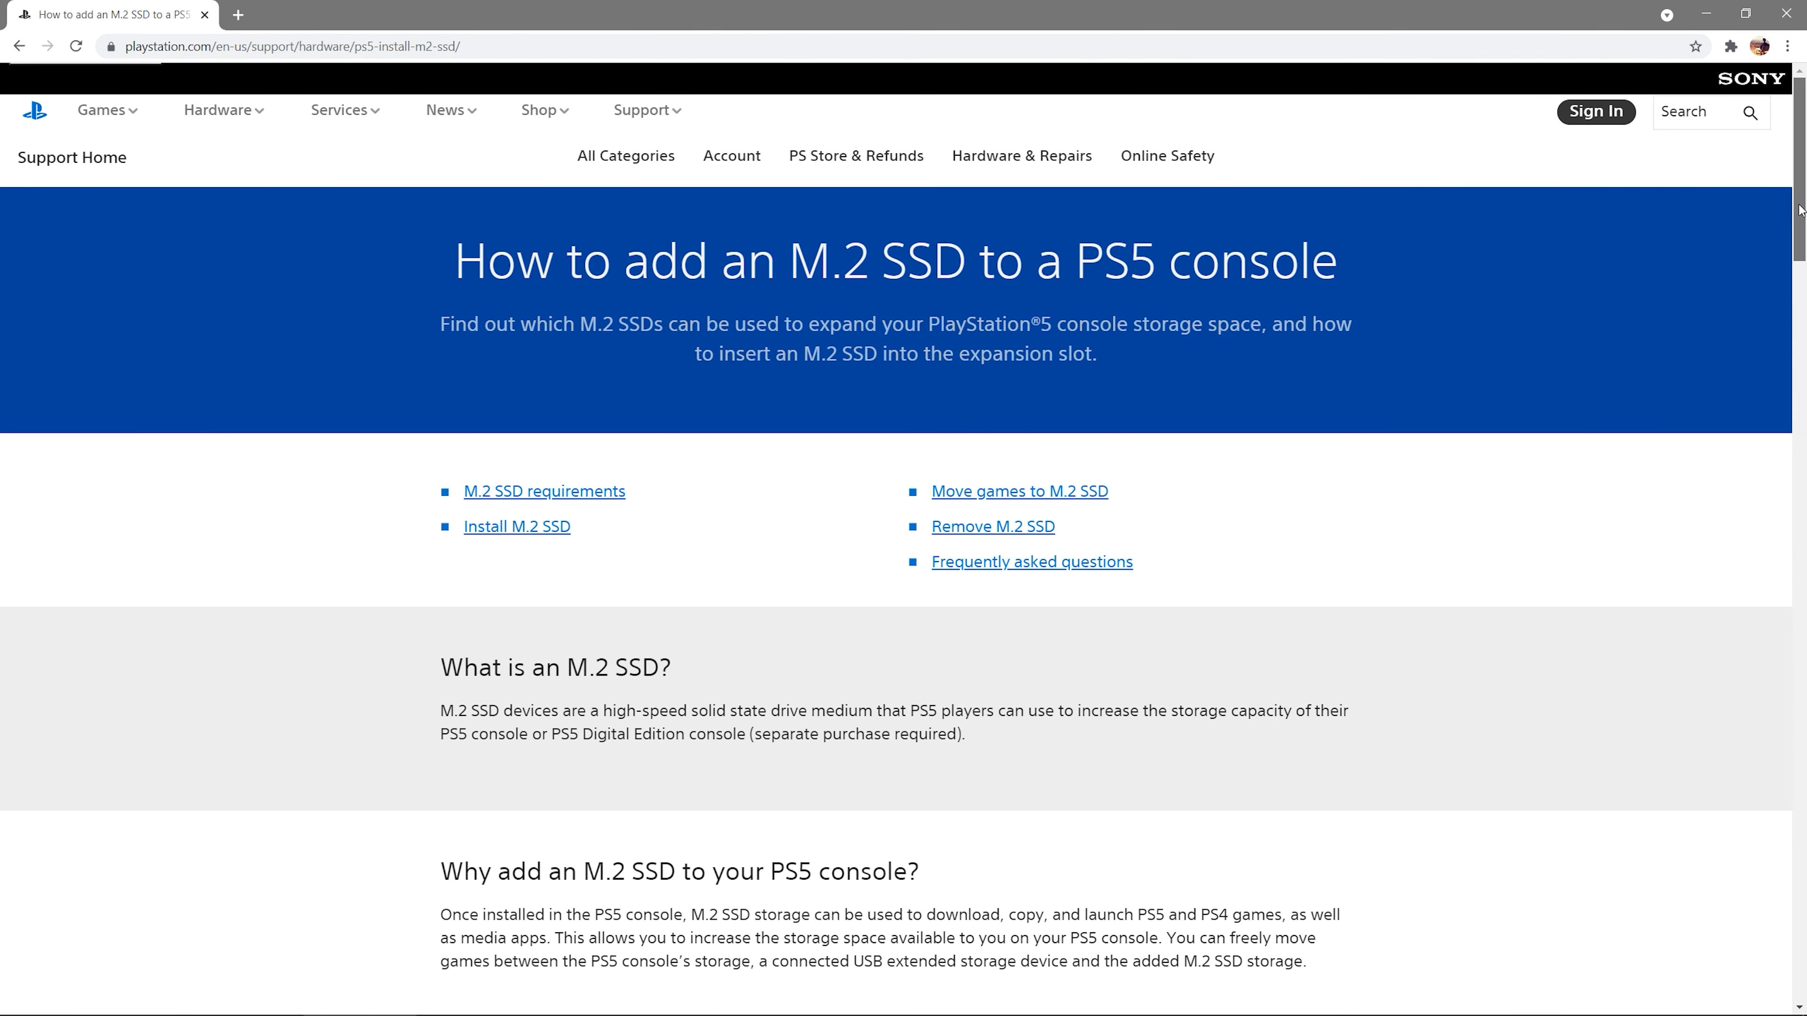
- Scroll down to the Storage overview showing 462.2 GB games, 58.74 GB other and 146.0 GB free
scroll(down, 3)
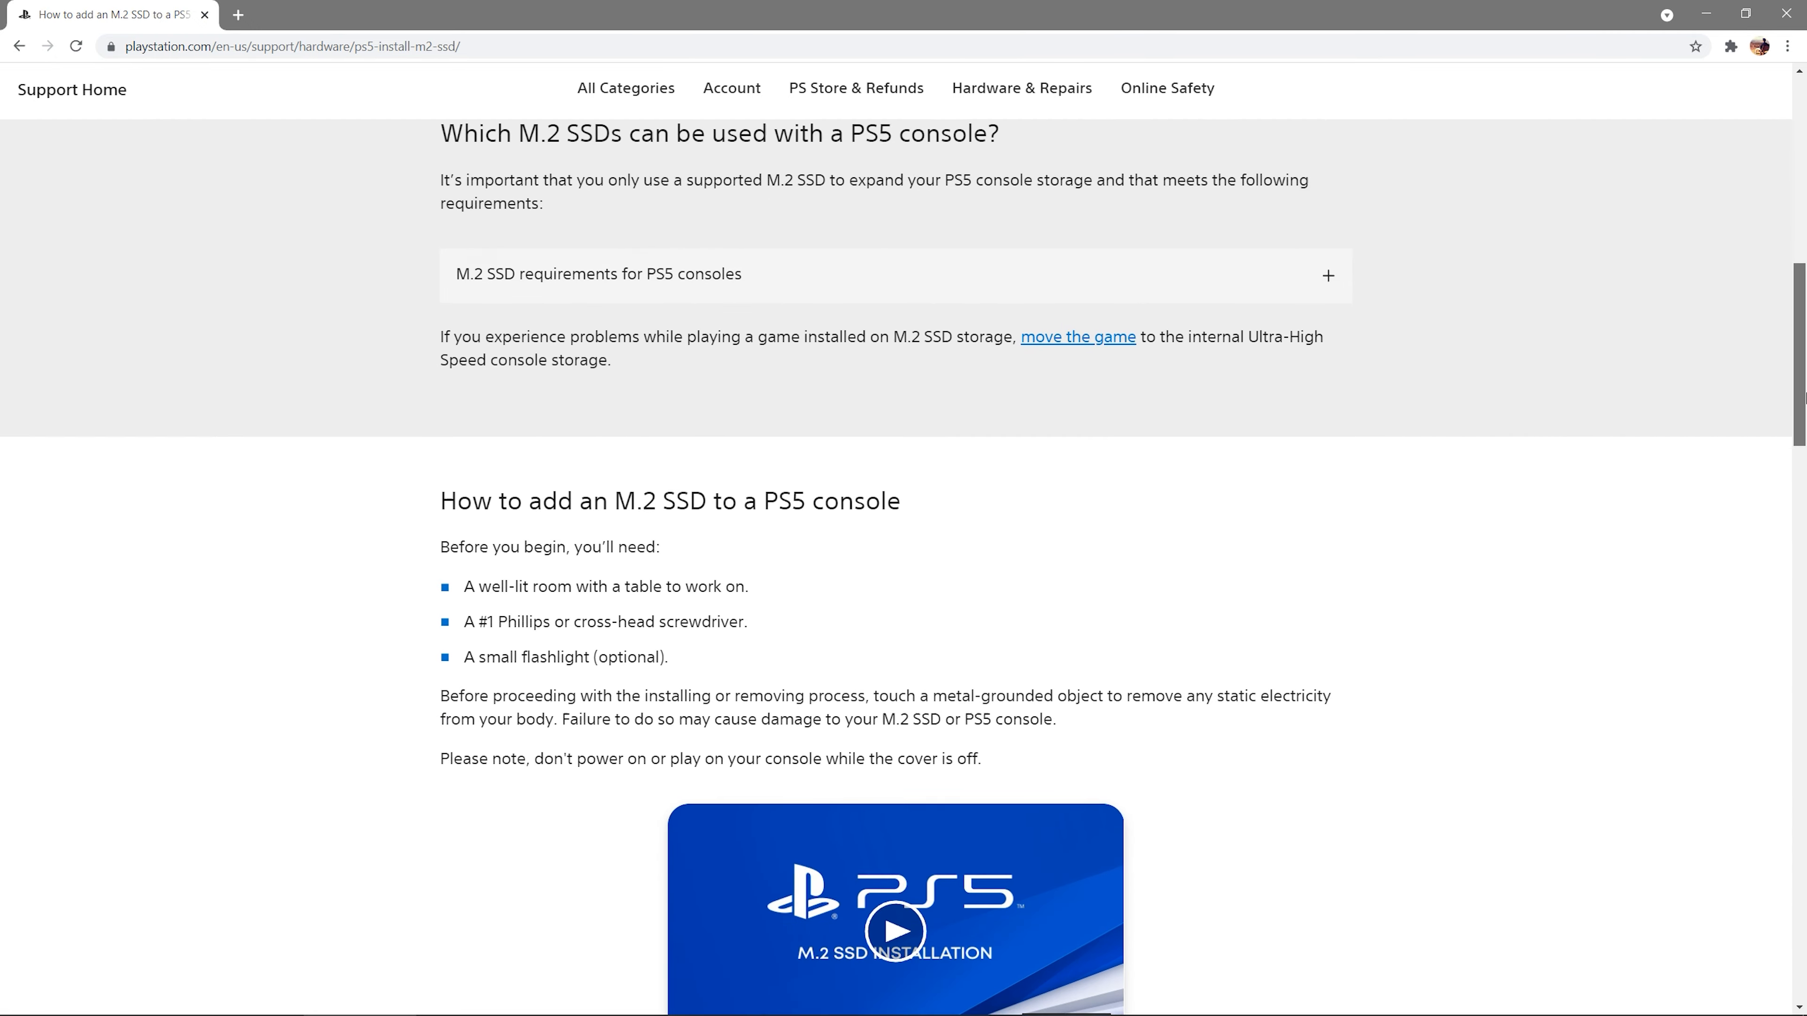
scroll(down, 3)
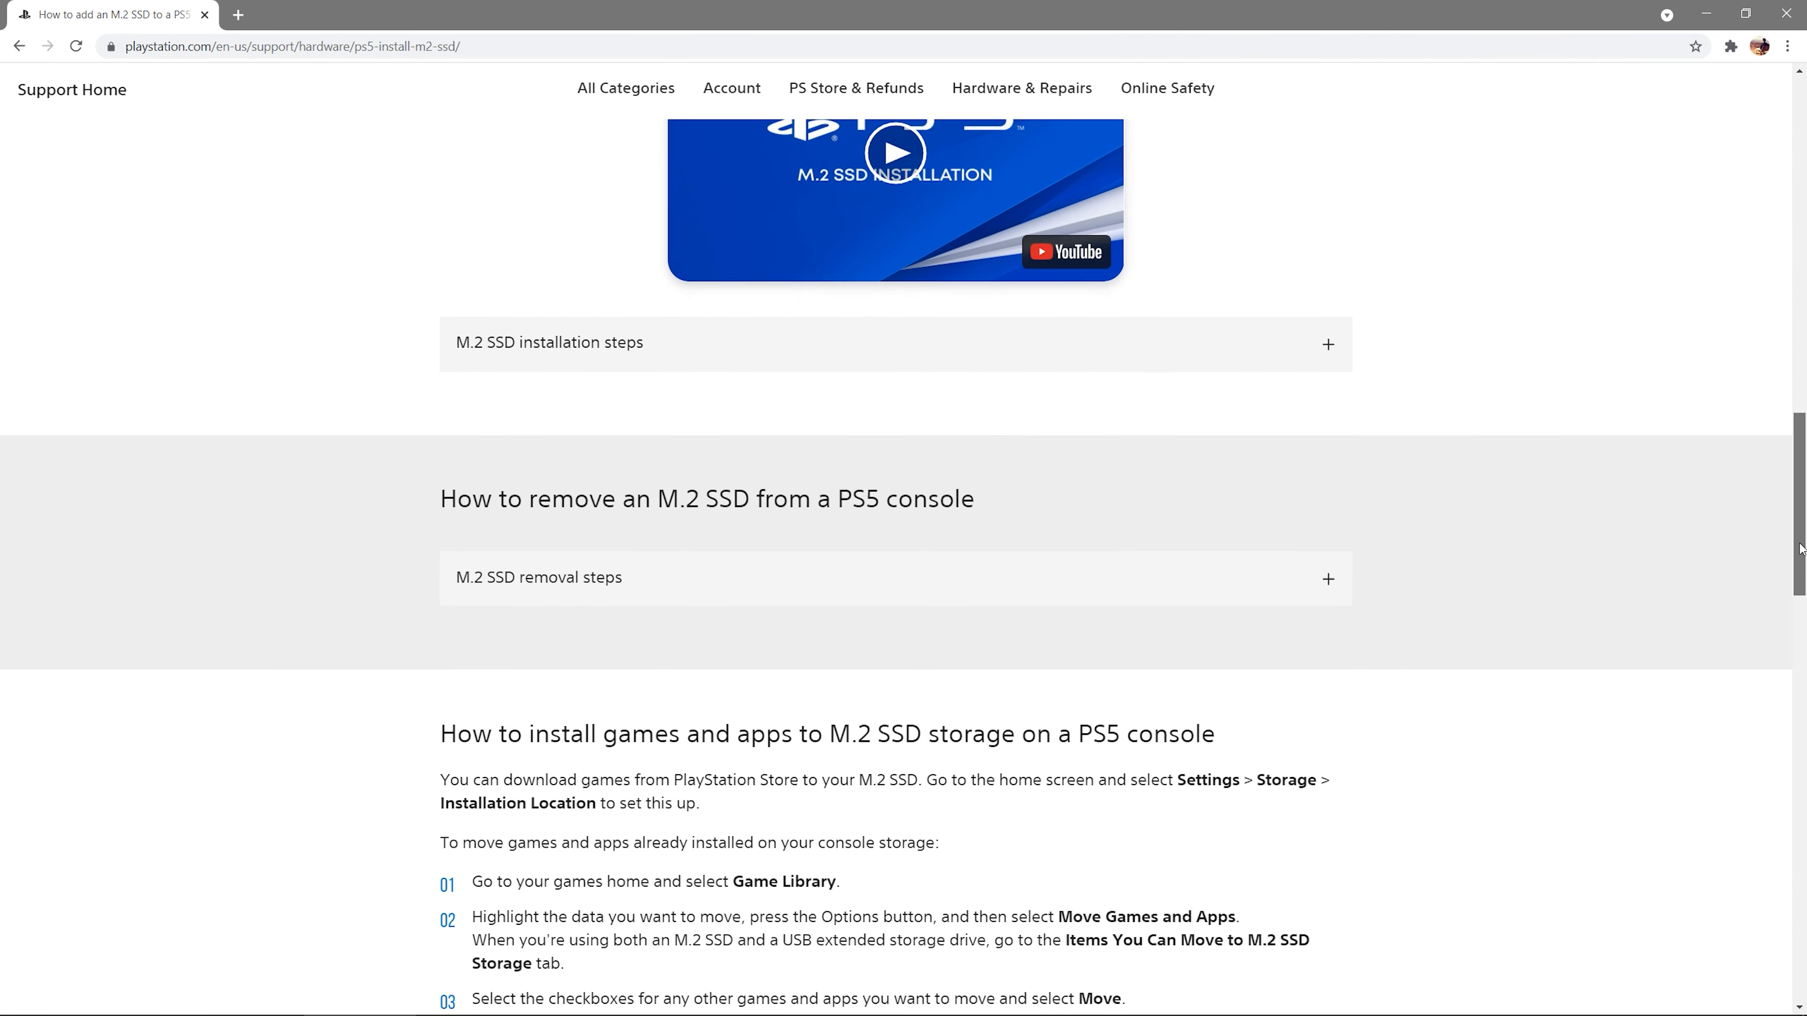
scroll(down, 3)
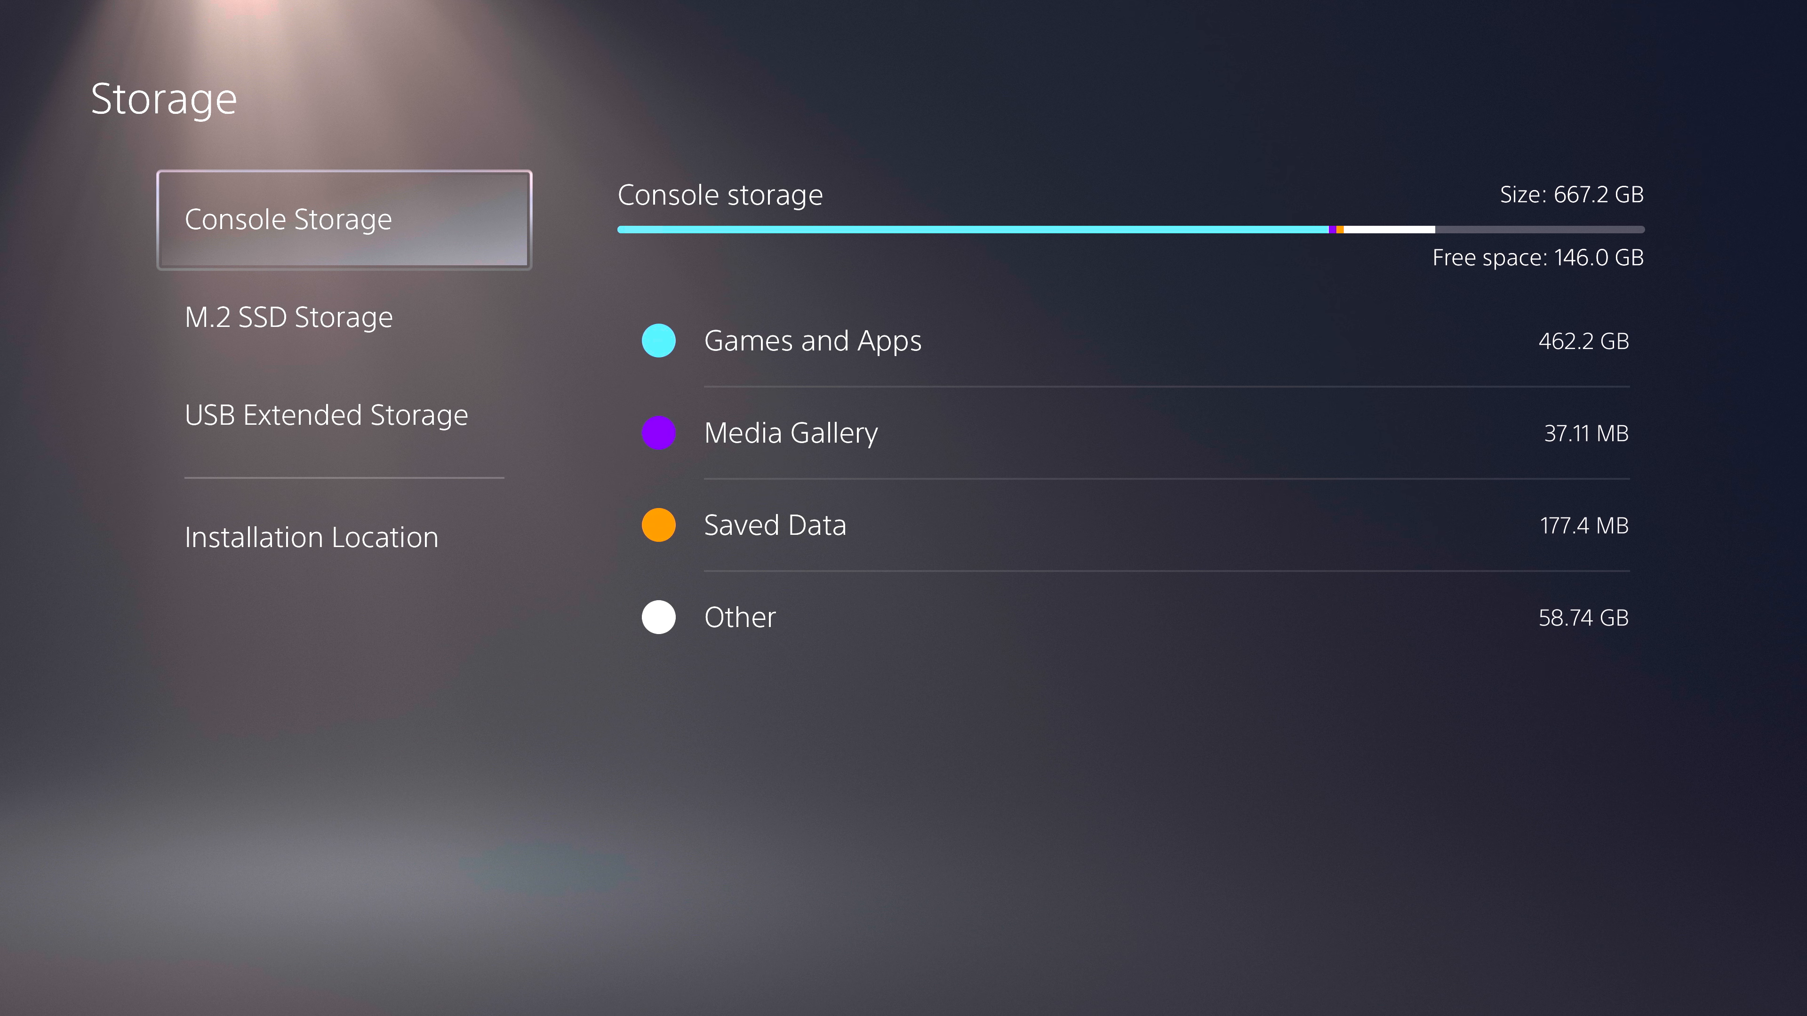
- Move FINAL FANTASY VII REMAKE from console storage to the M.2 SSD and show the default install locations
click(812, 340)
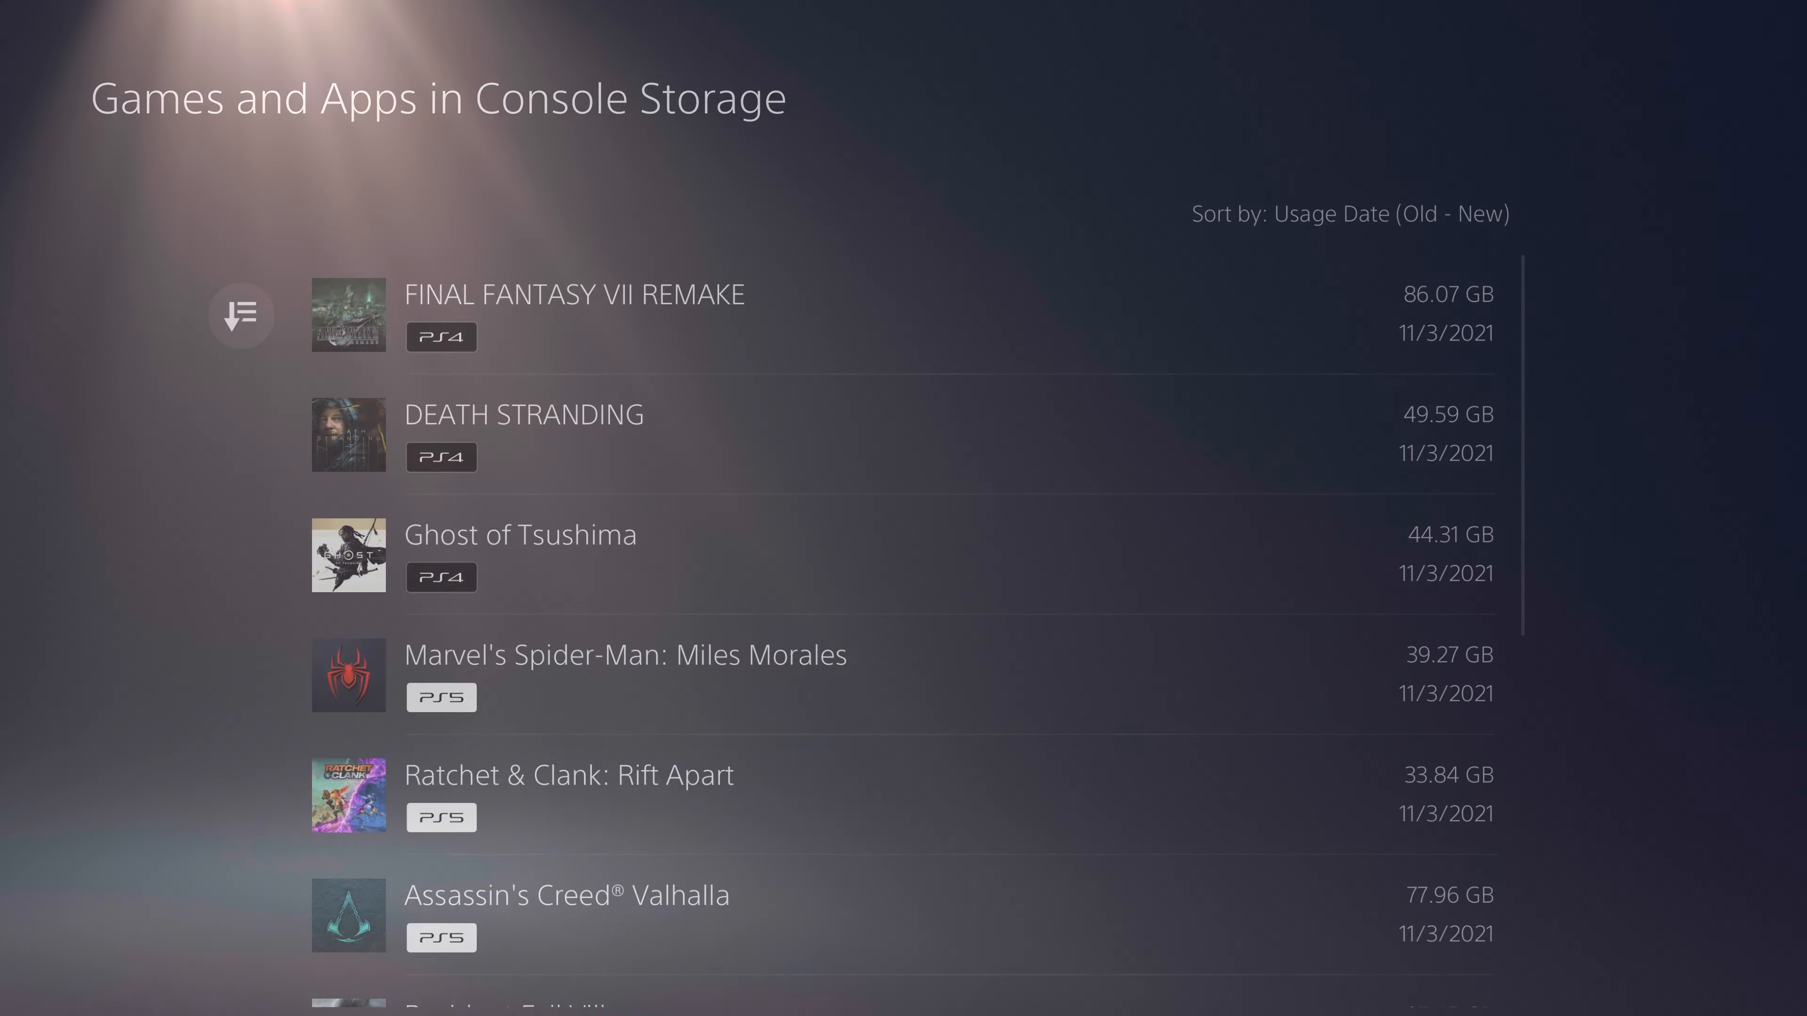
click(1500, 898)
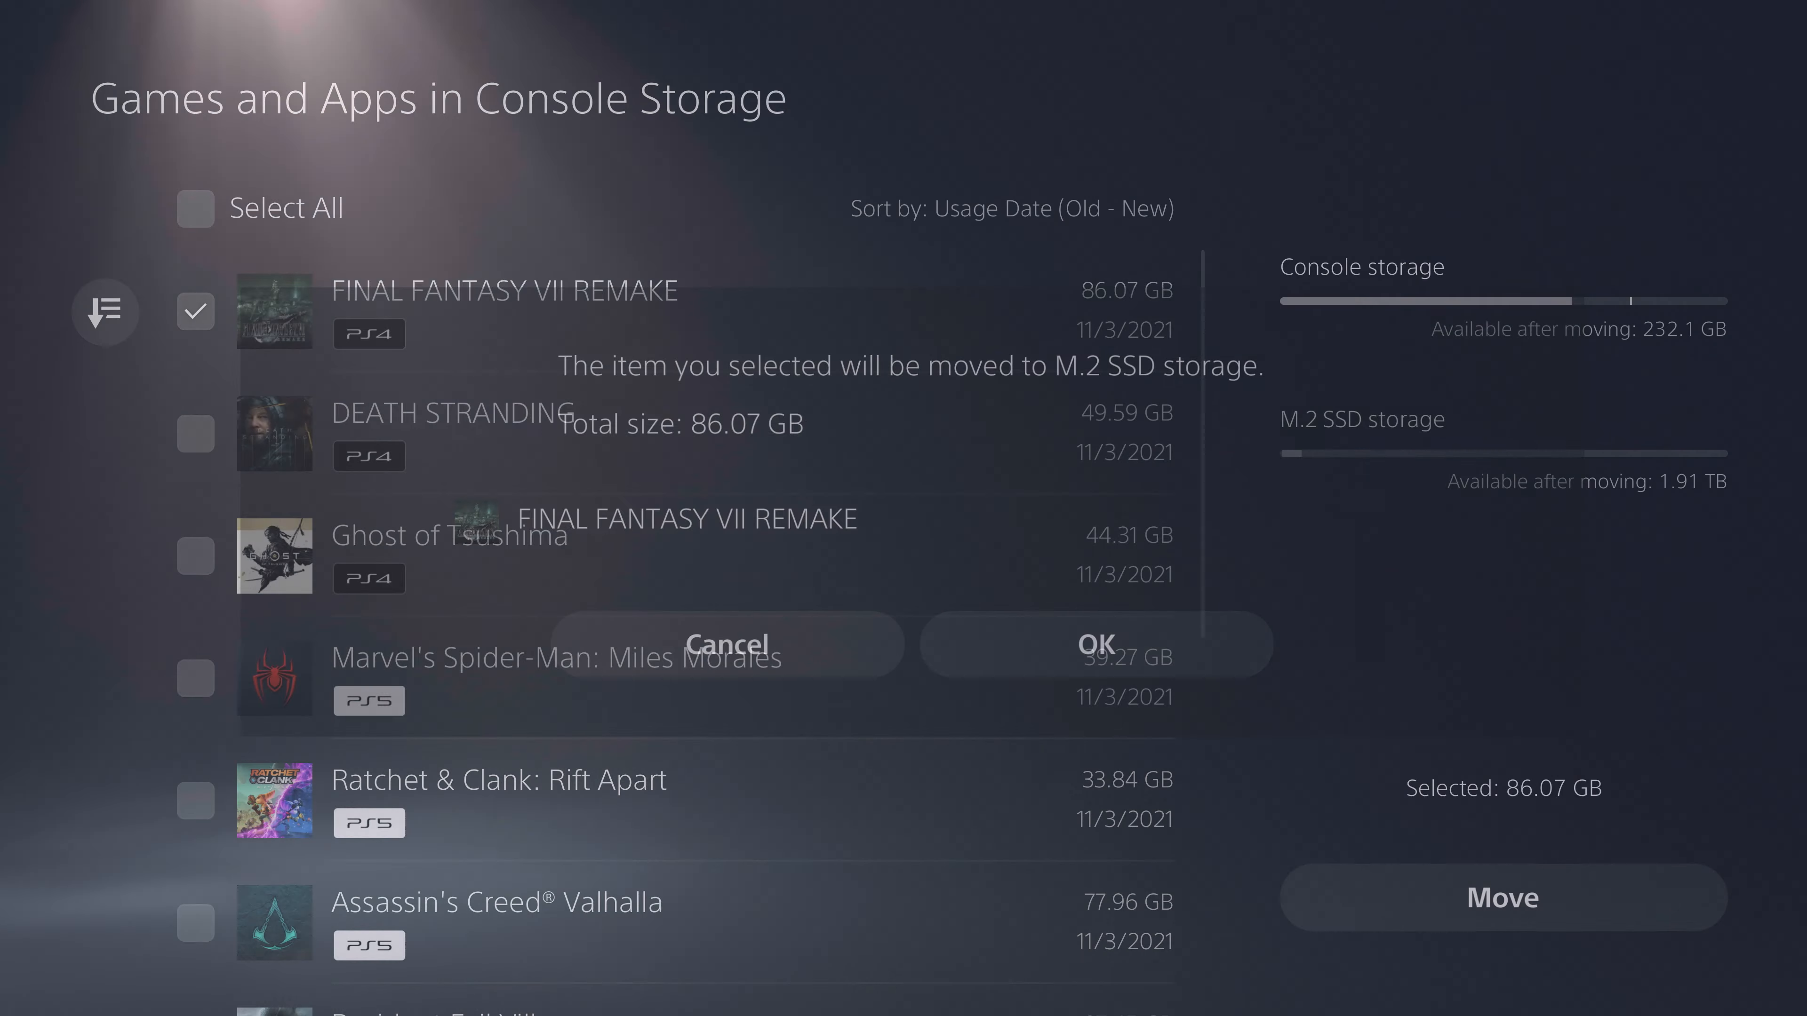
click(1095, 644)
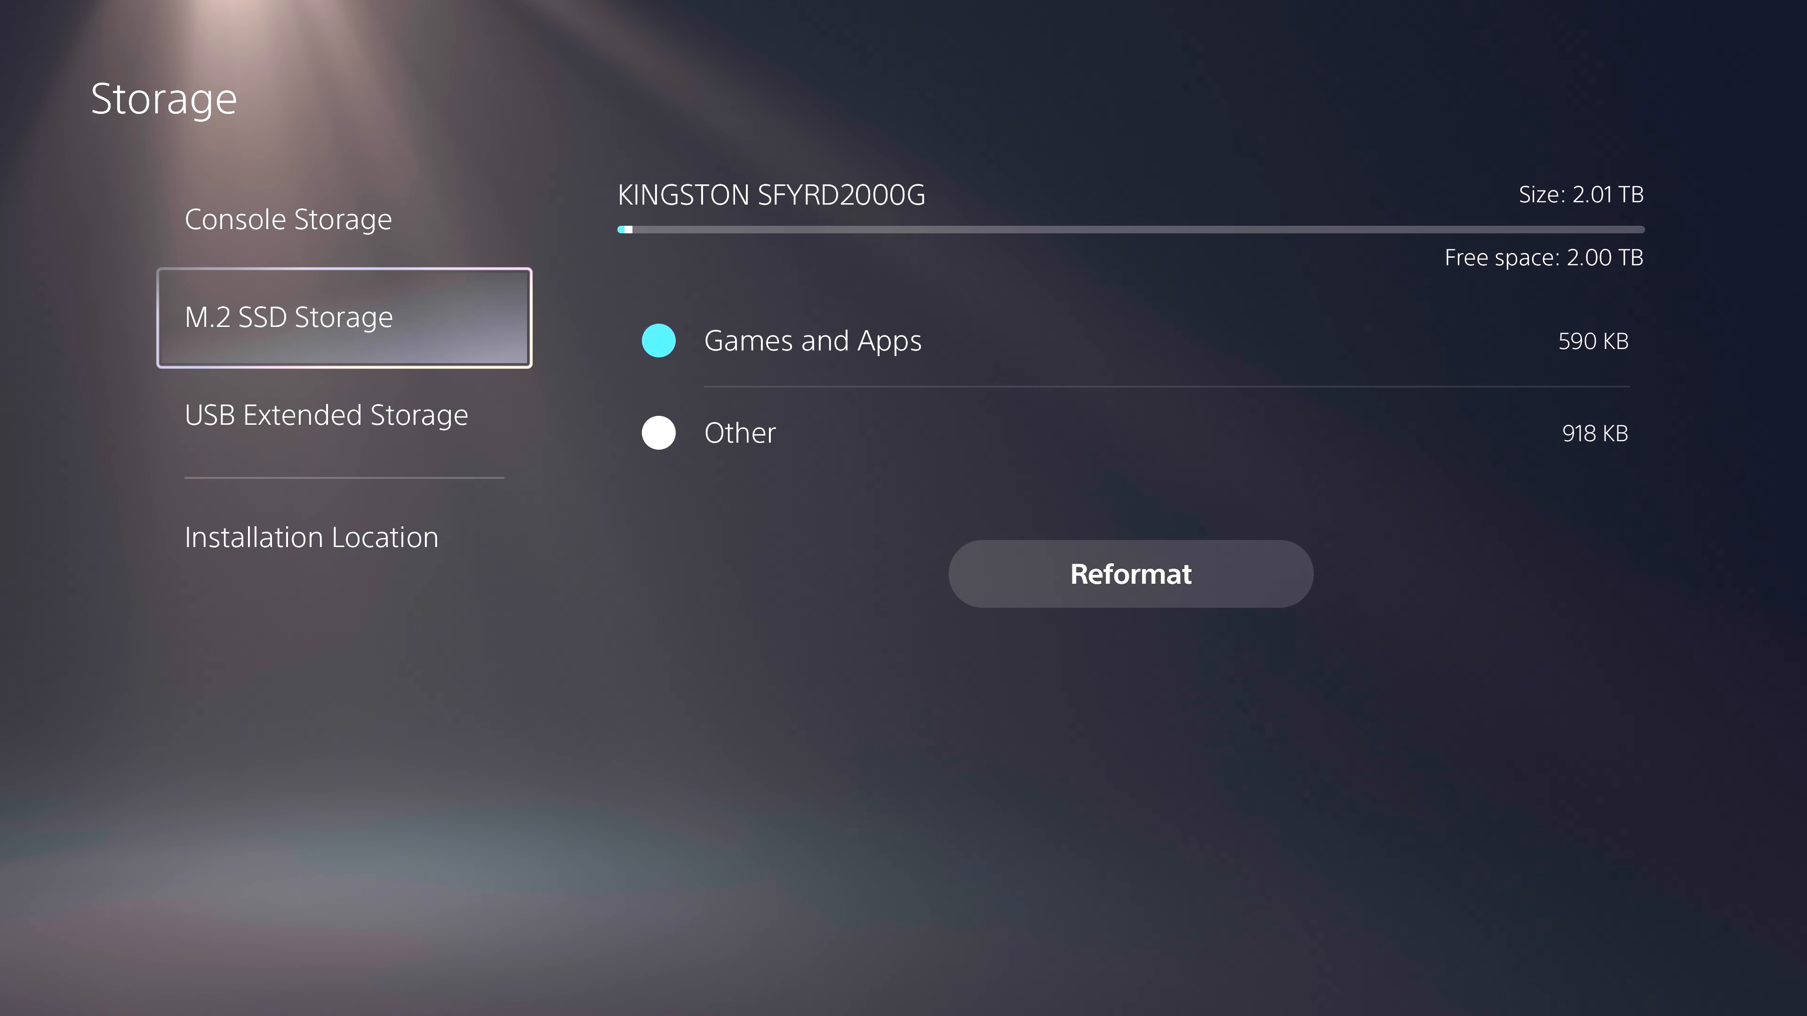
click(309, 537)
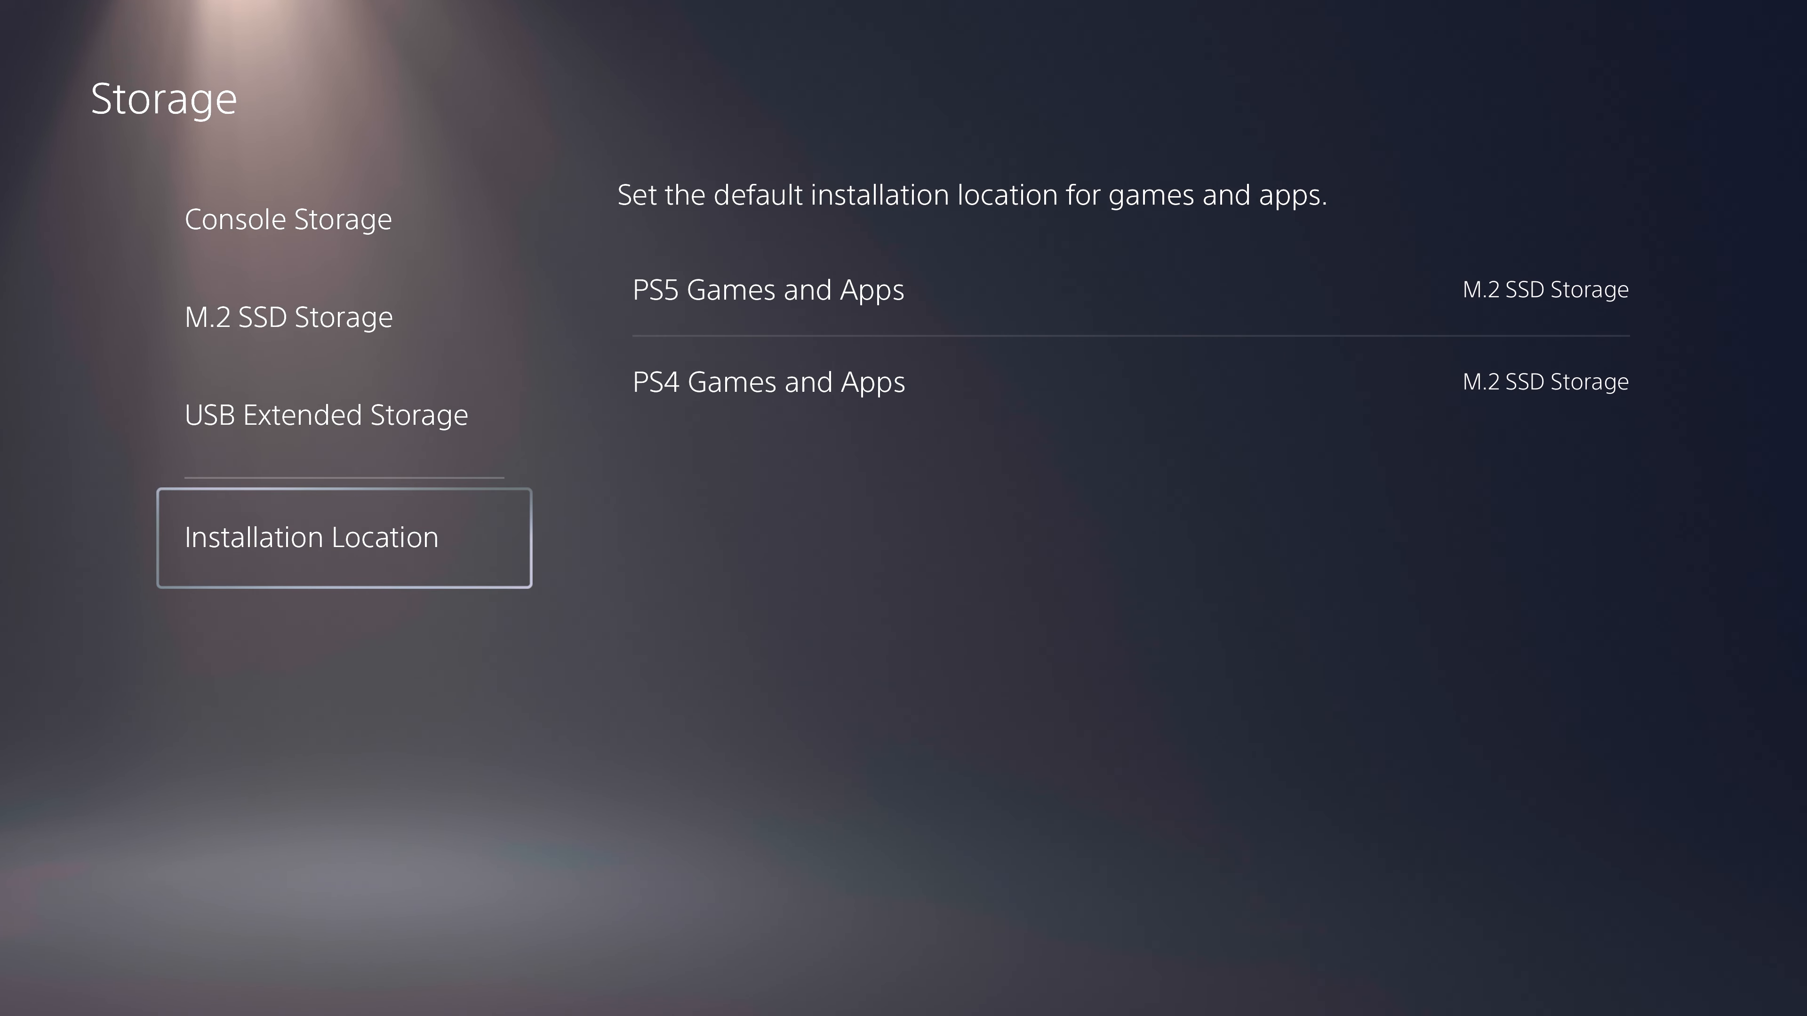